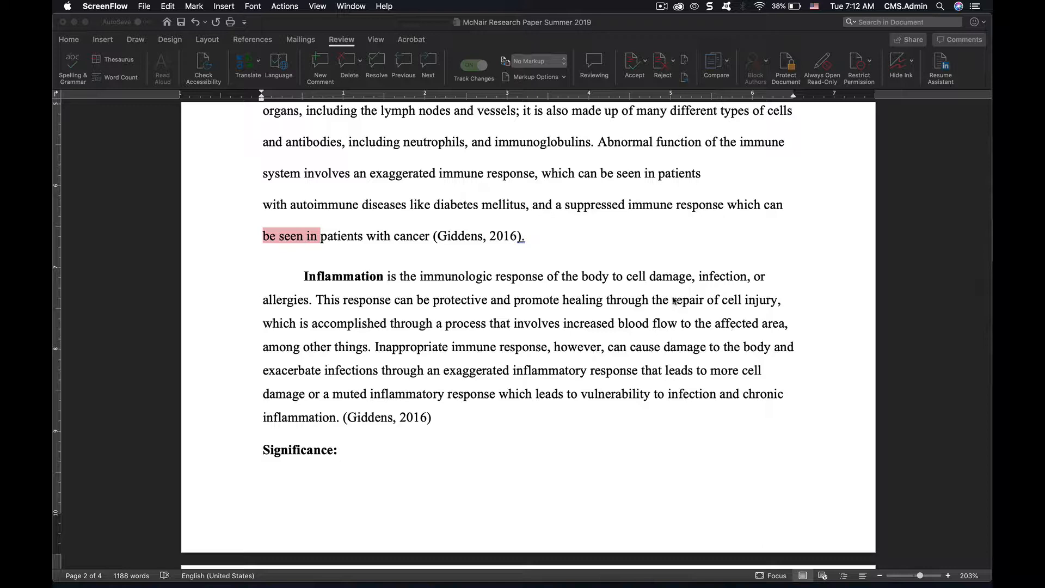
mouse_move(644, 288)
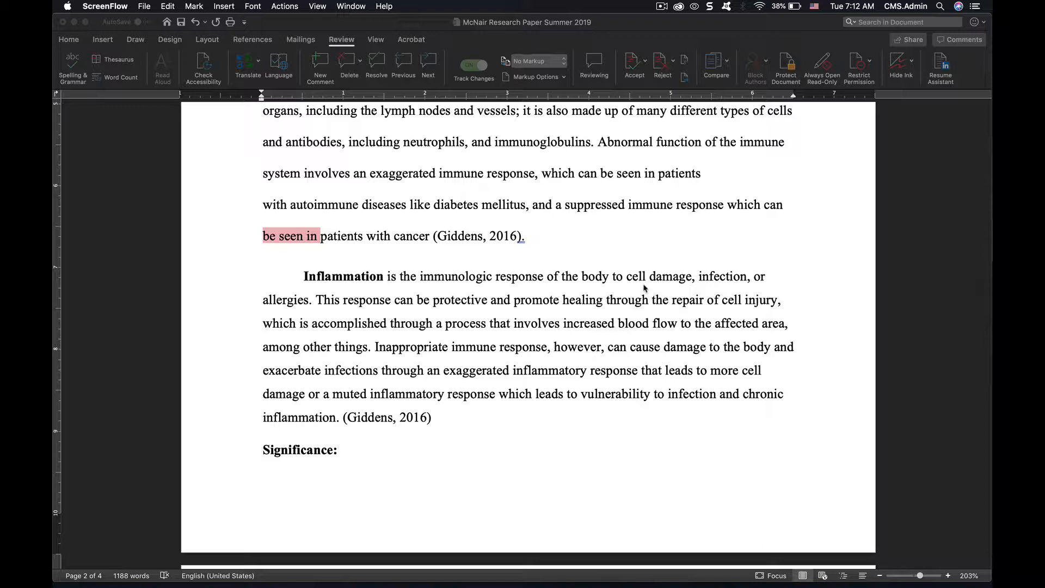
mouse_move(526, 208)
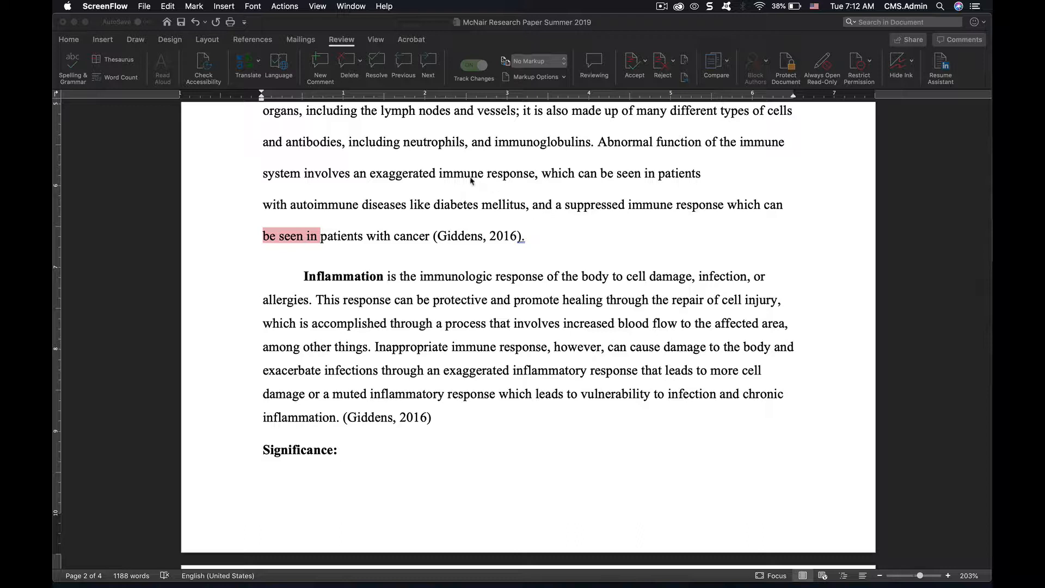
mouse_move(453, 166)
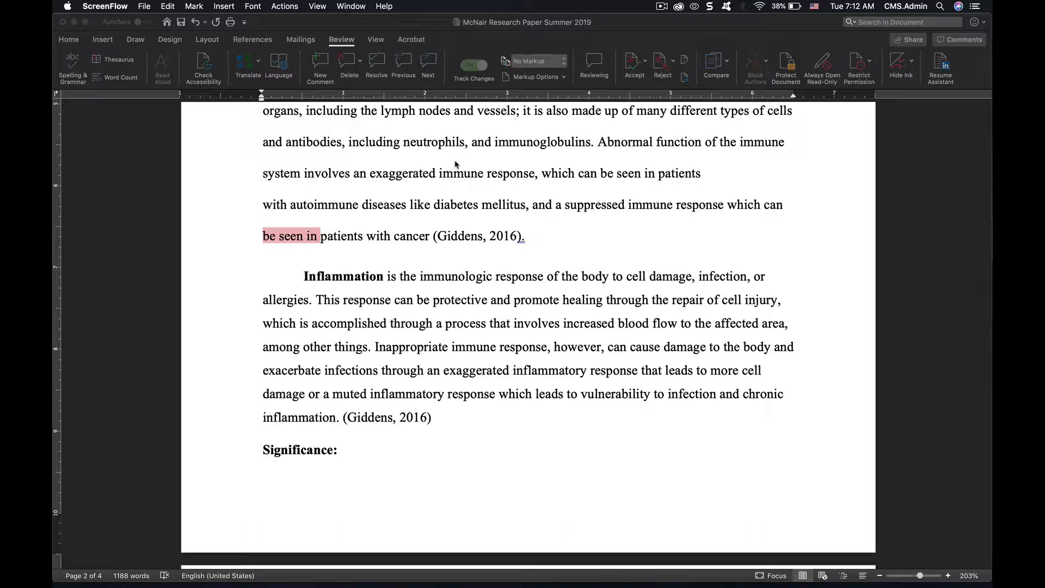
mouse_move(447, 309)
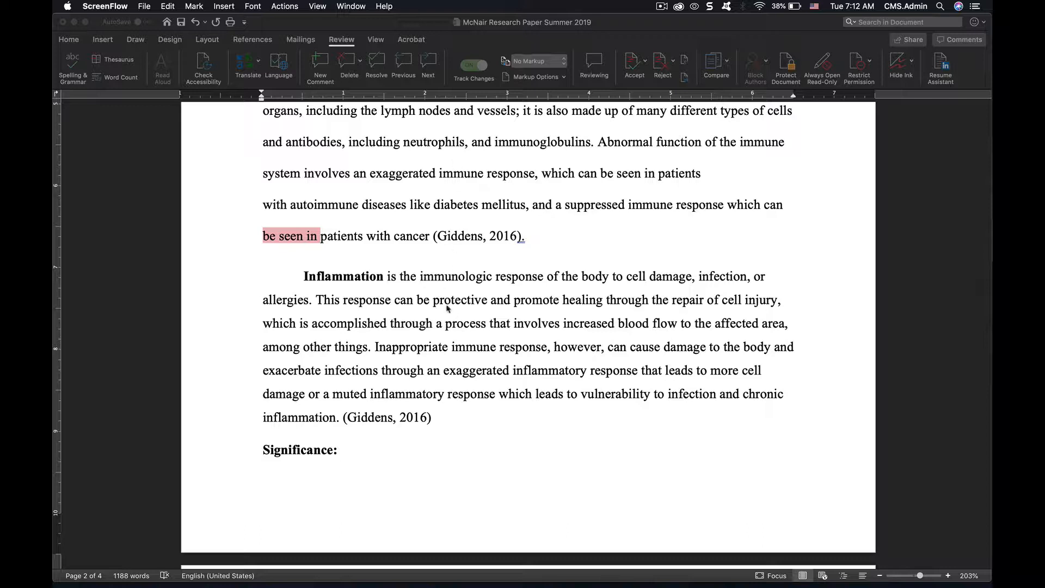
mouse_move(422, 268)
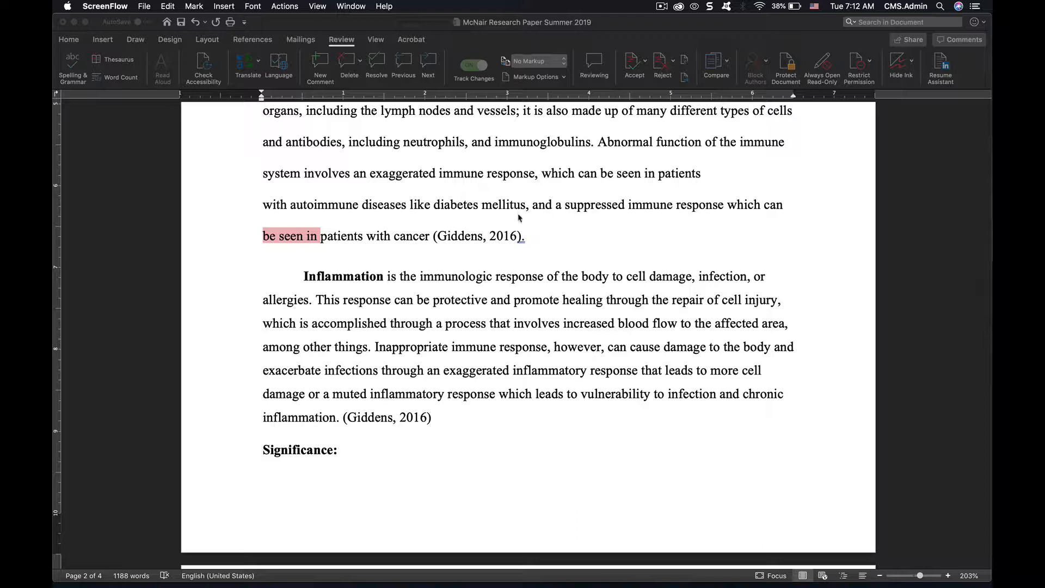
mouse_move(521, 313)
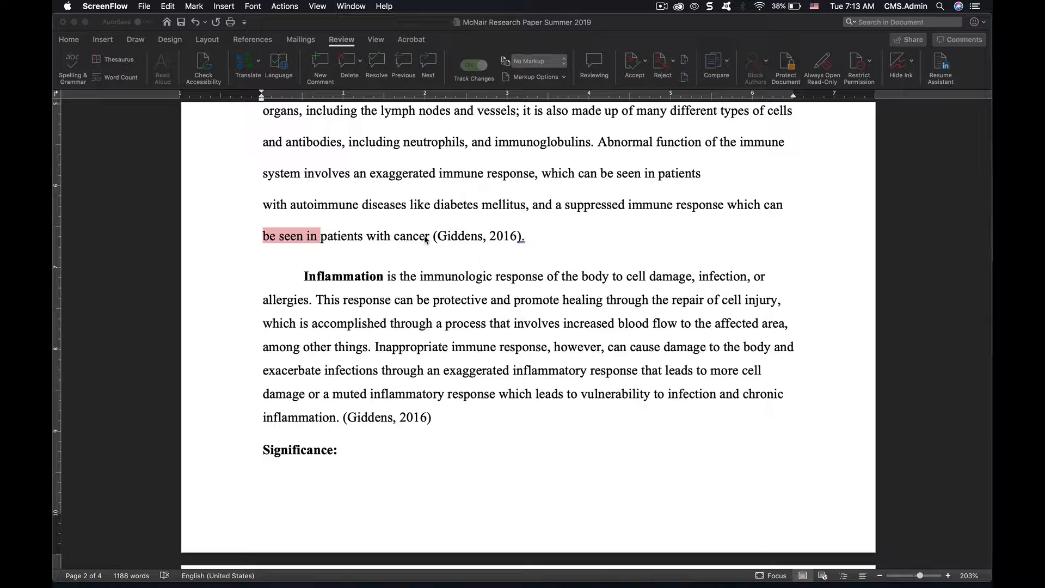
mouse_move(525, 240)
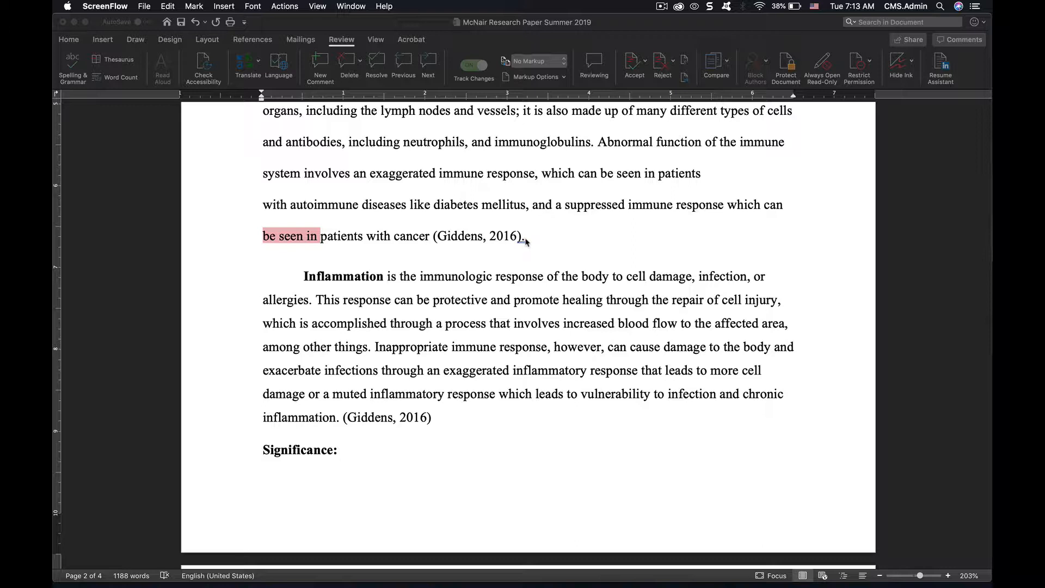
mouse_move(528, 243)
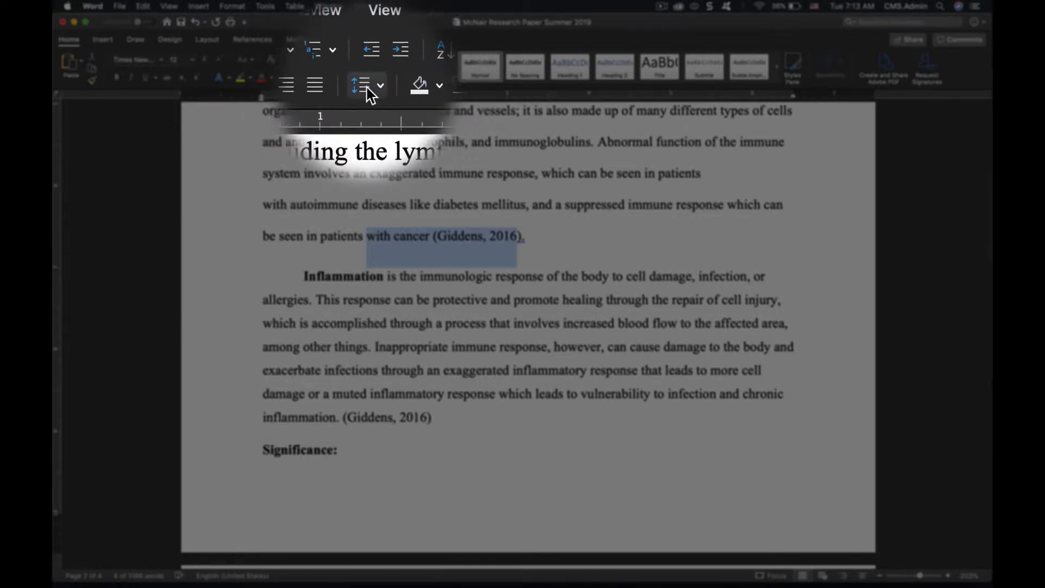
- Show the line spacing choices for the paragraph ending with (Giddens, 2016)
left_click(362, 86)
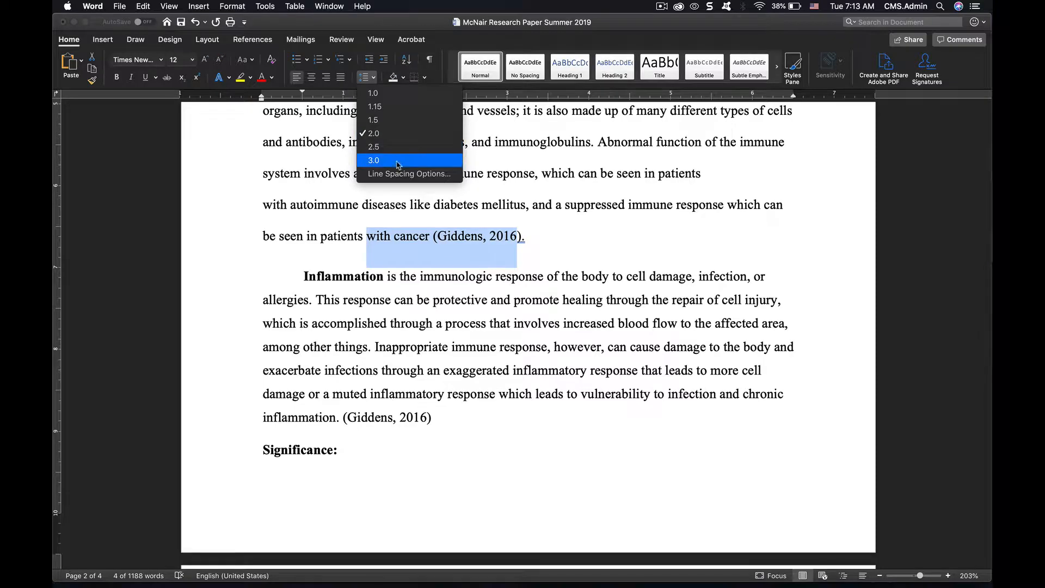
mouse_move(408, 174)
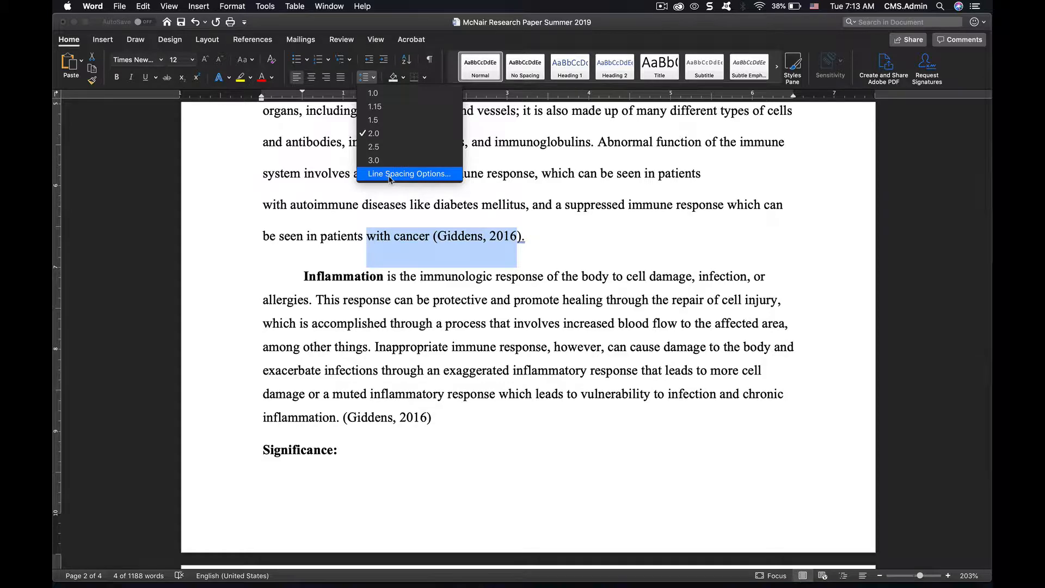
- Give the (Giddens, 2016) paragraph 0 pt spacing after, keeping double line spacing
left_click(409, 173)
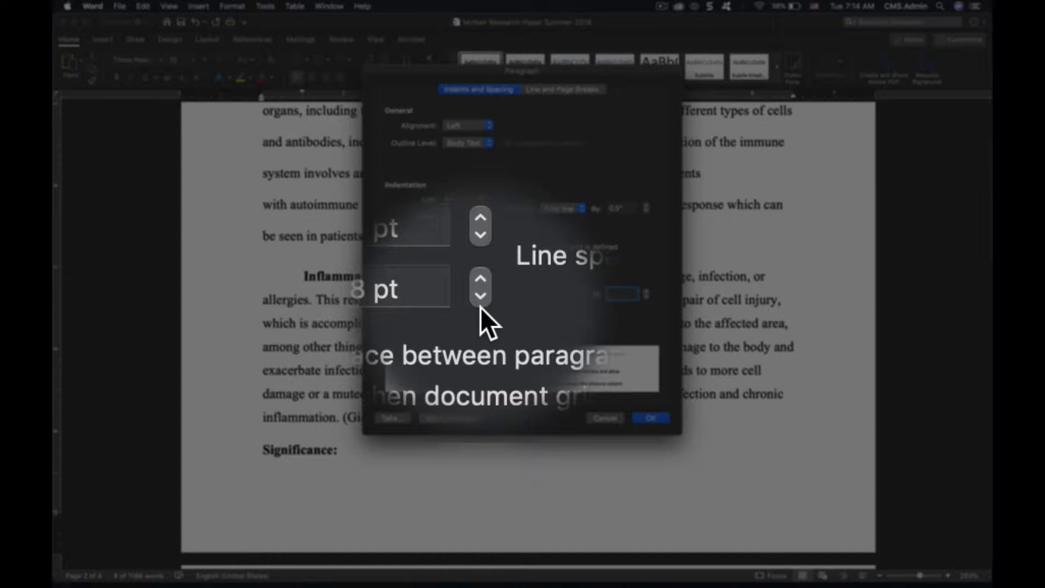
left_click(480, 296)
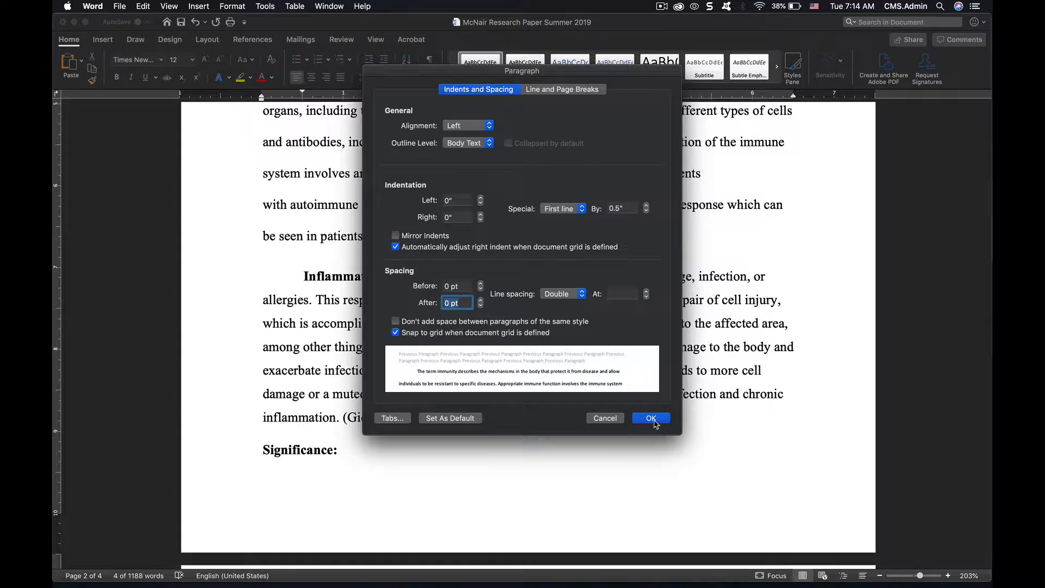
left_click(650, 418)
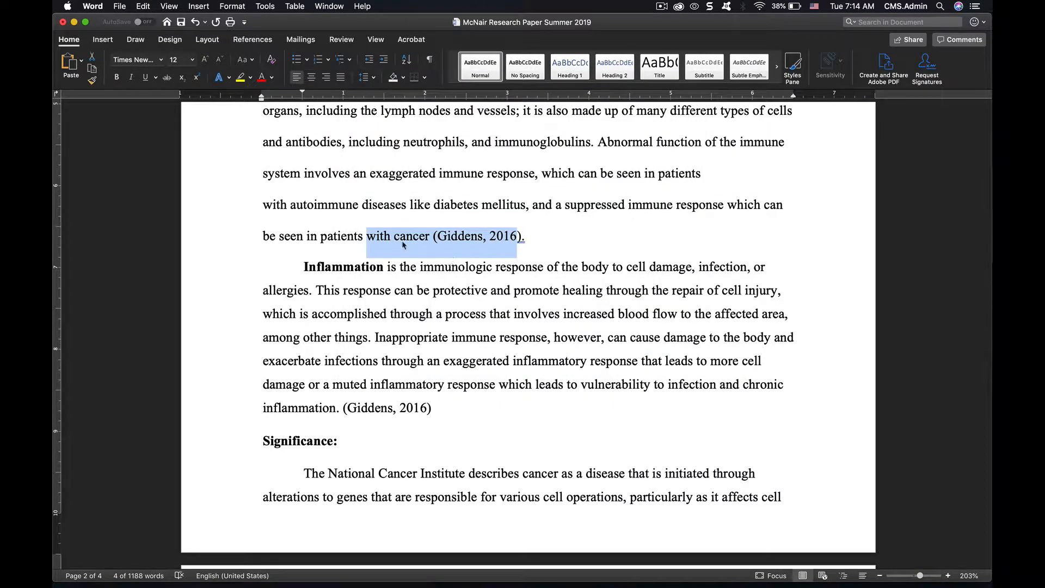
- Double-space the Inflammation paragraph and place the cursor before the Significance heading
left_click(398, 235)
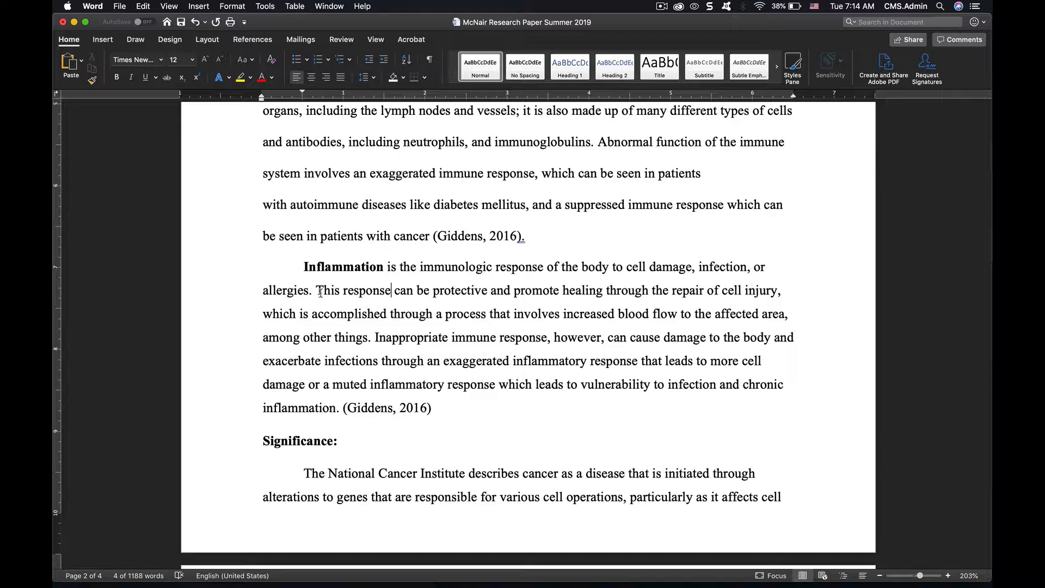
left_click_drag(317, 290, 368, 337)
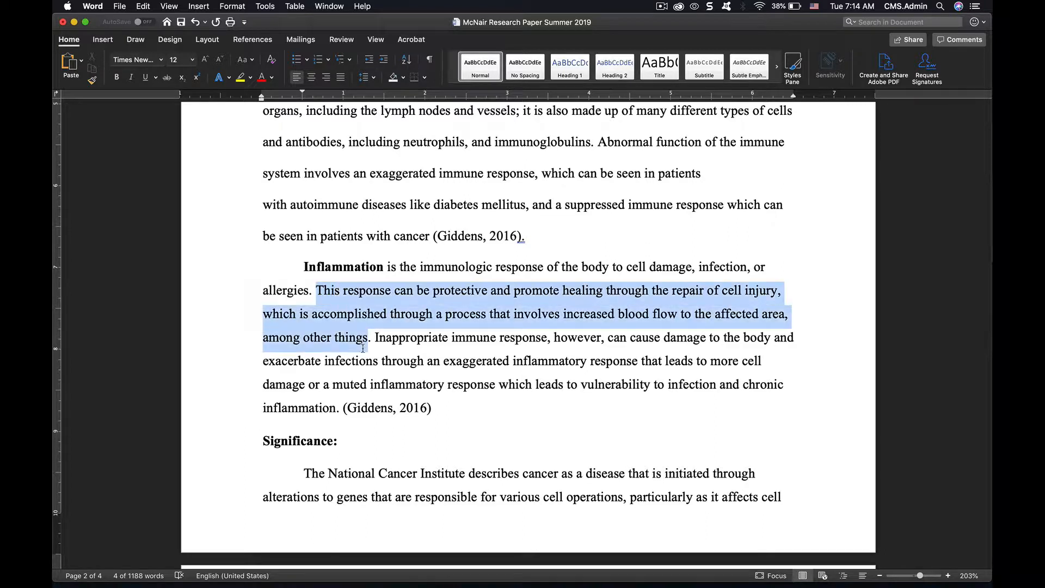
left_click_drag(366, 347, 376, 361)
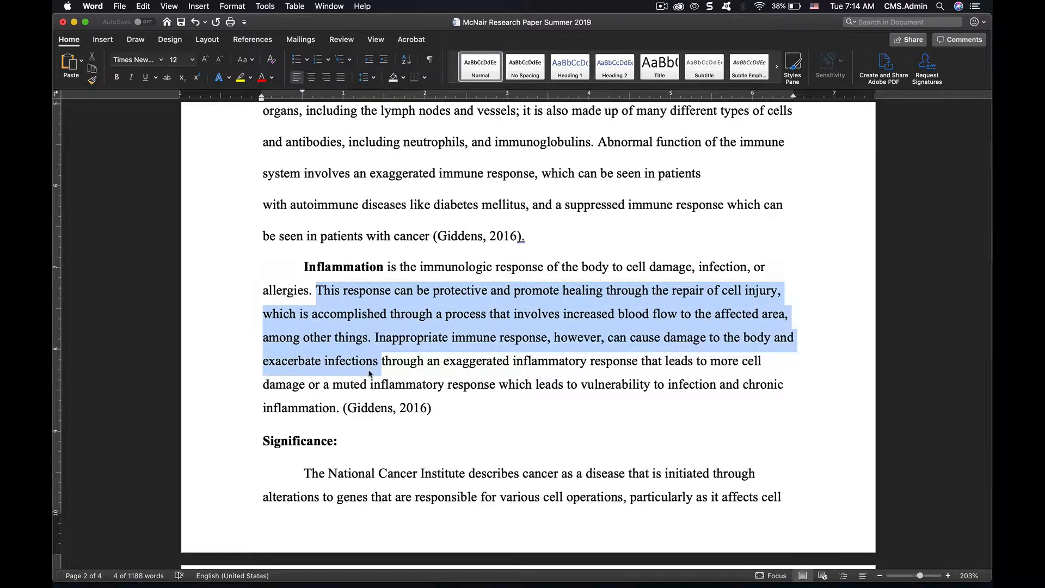
left_click(363, 77)
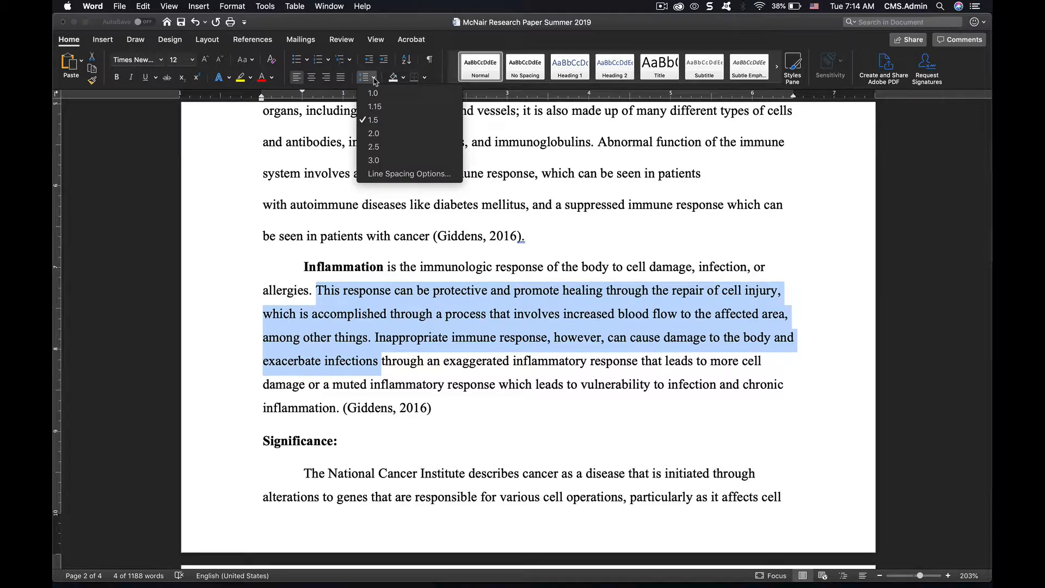
mouse_move(373, 133)
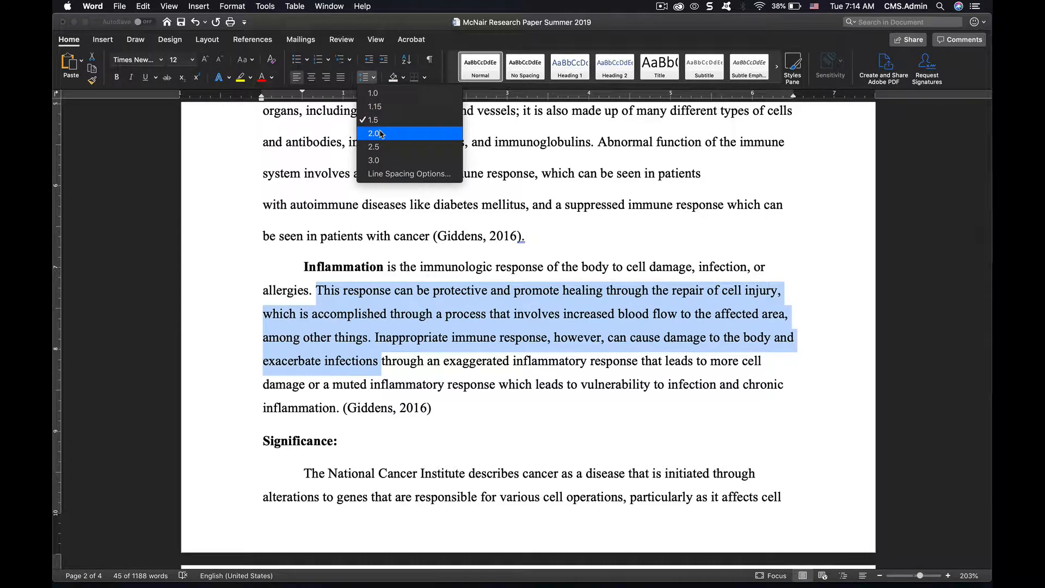
left_click(374, 134)
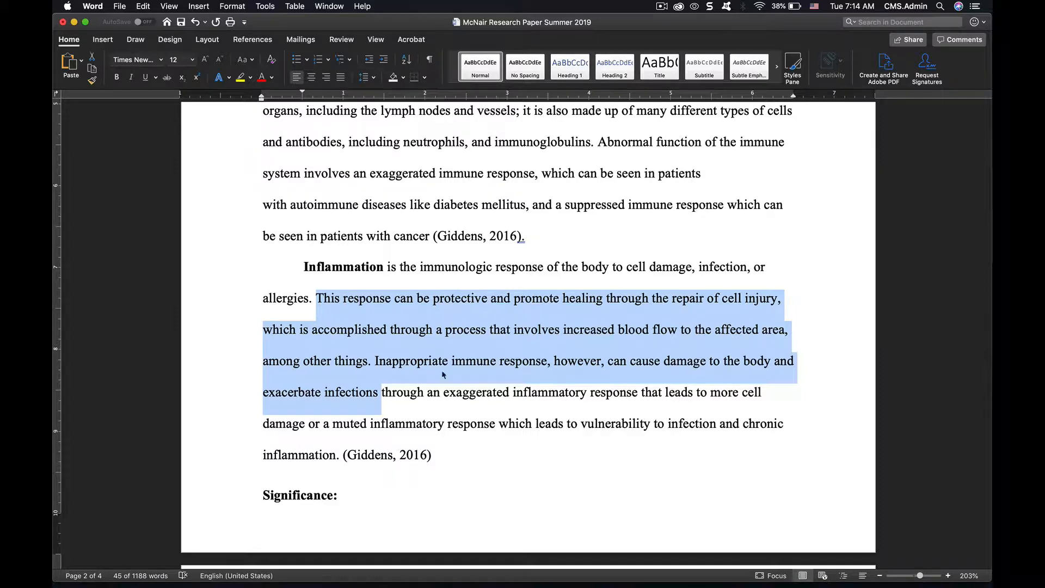
scroll("down", 3)
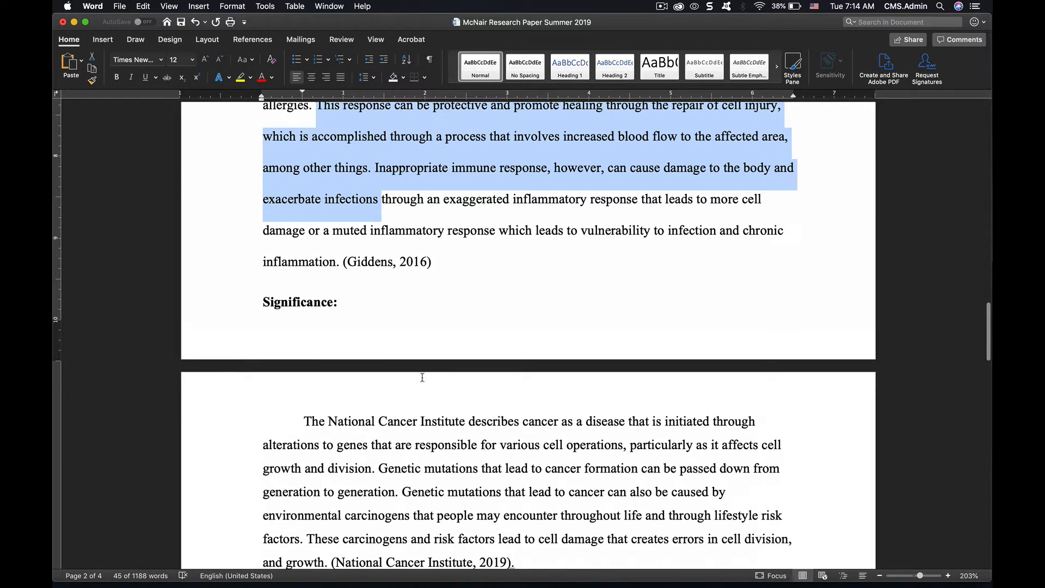
left_click(262, 301)
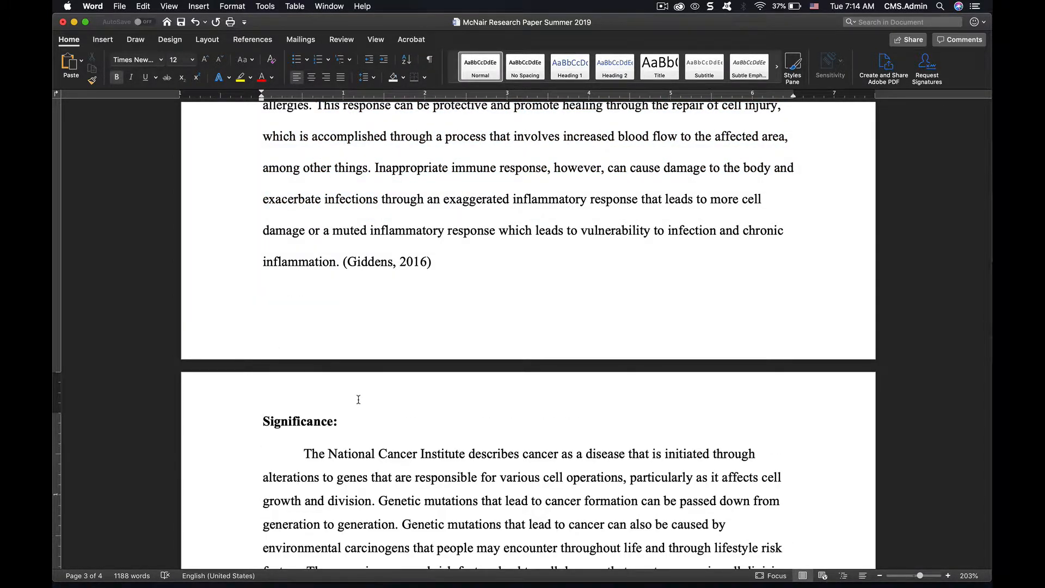
- Set the National Cancer Institute paragraph under Significance to 2.0 line spacing
scroll("down", 3)
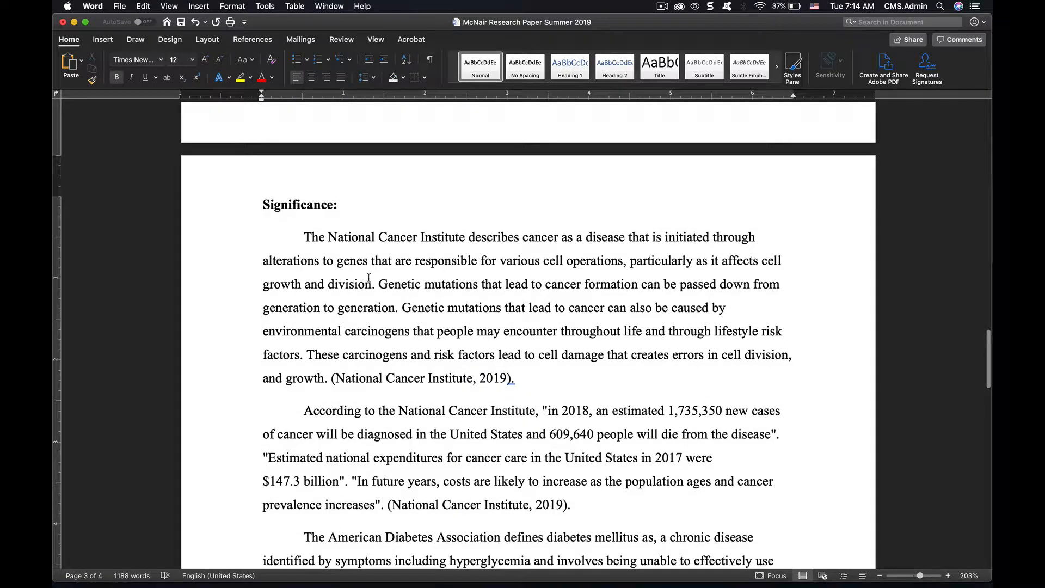
left_click_drag(379, 284, 412, 332)
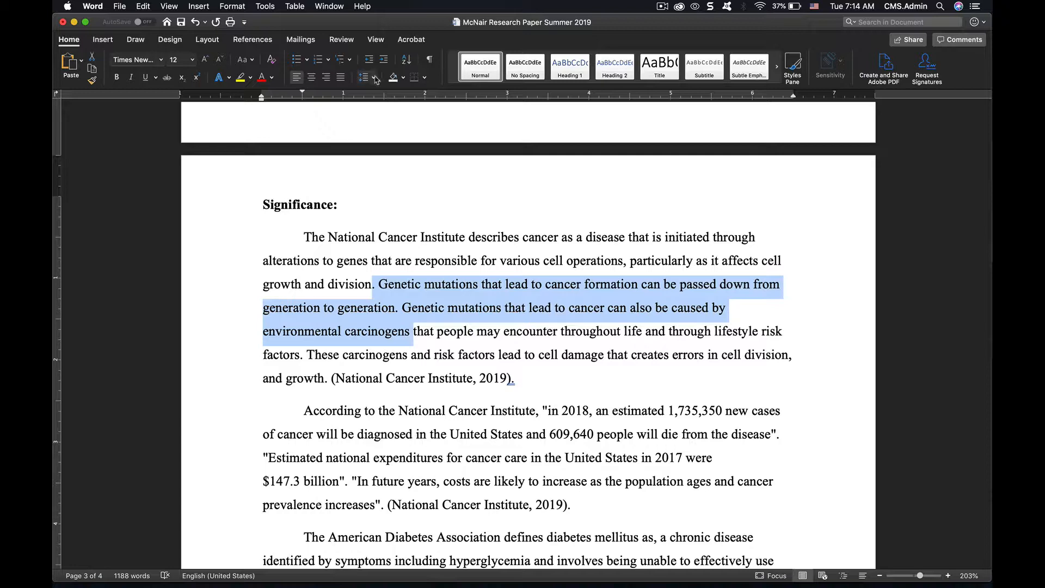
left_click(364, 77)
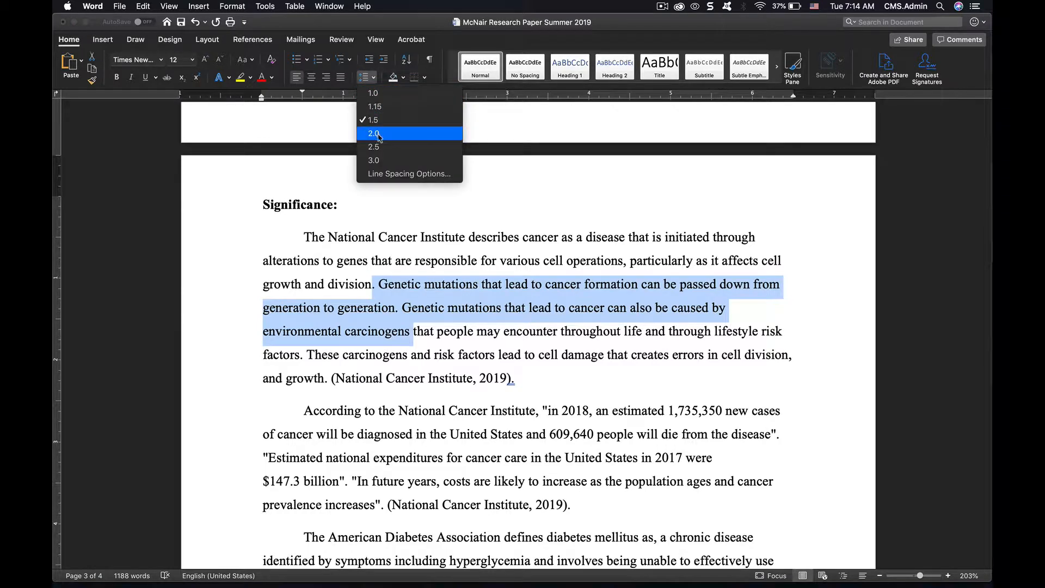
left_click(373, 134)
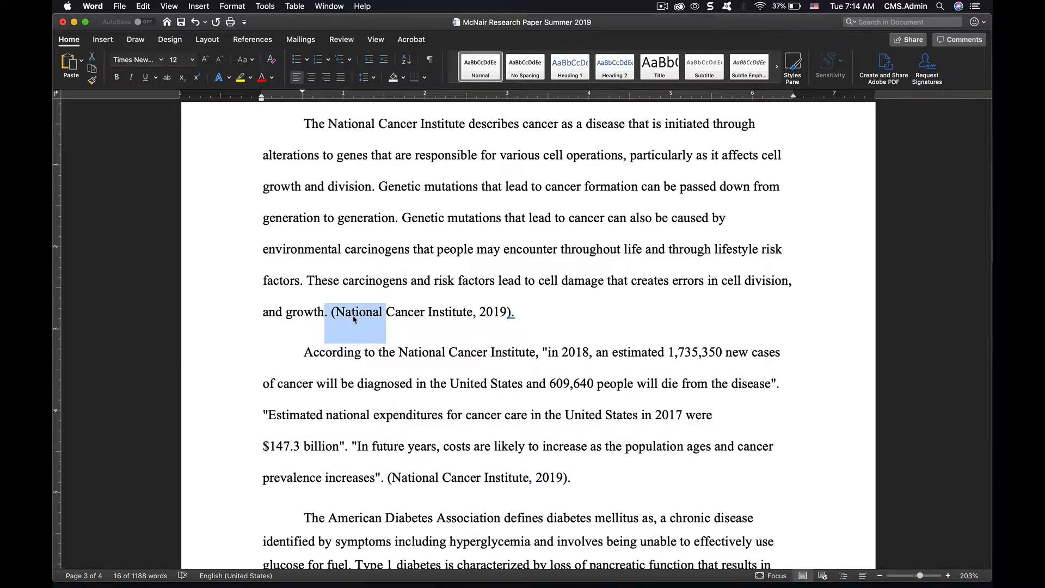
- Set 0 pt spacing after the National Cancer Institute cancer paragraph in Paragraph options
left_click(362, 78)
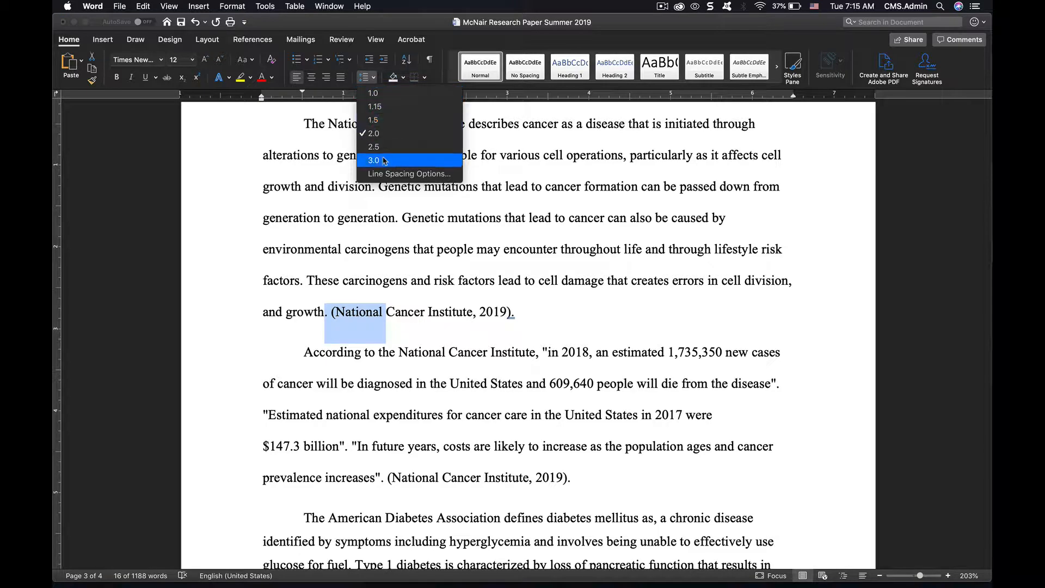
left_click(409, 173)
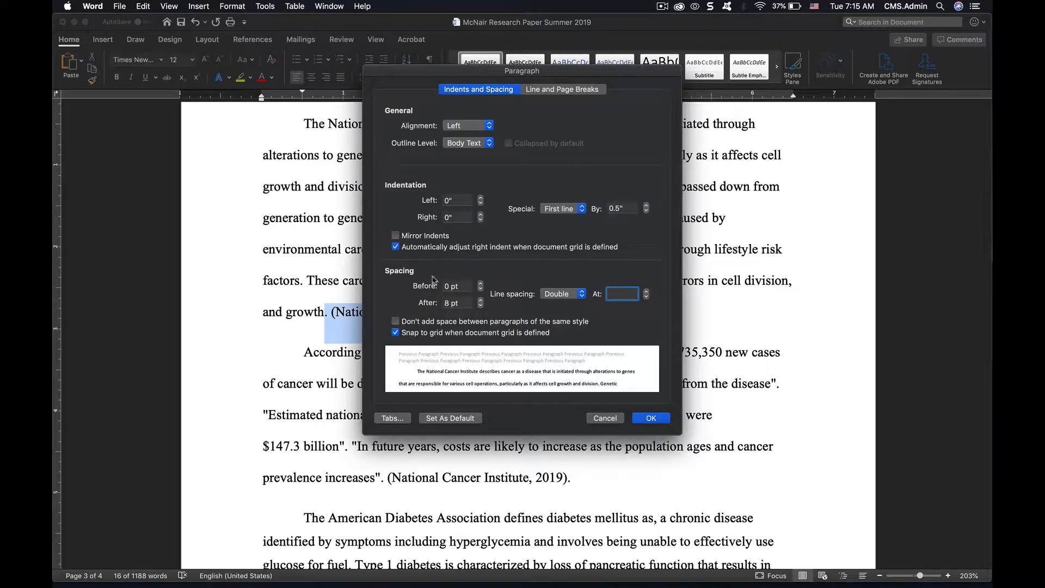
left_click(480, 300)
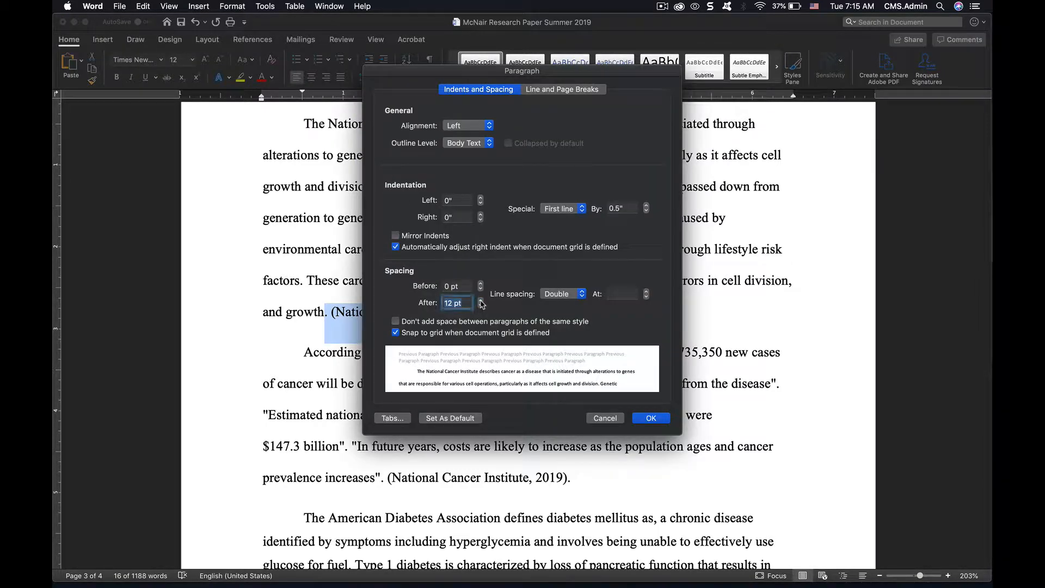
left_click(480, 306)
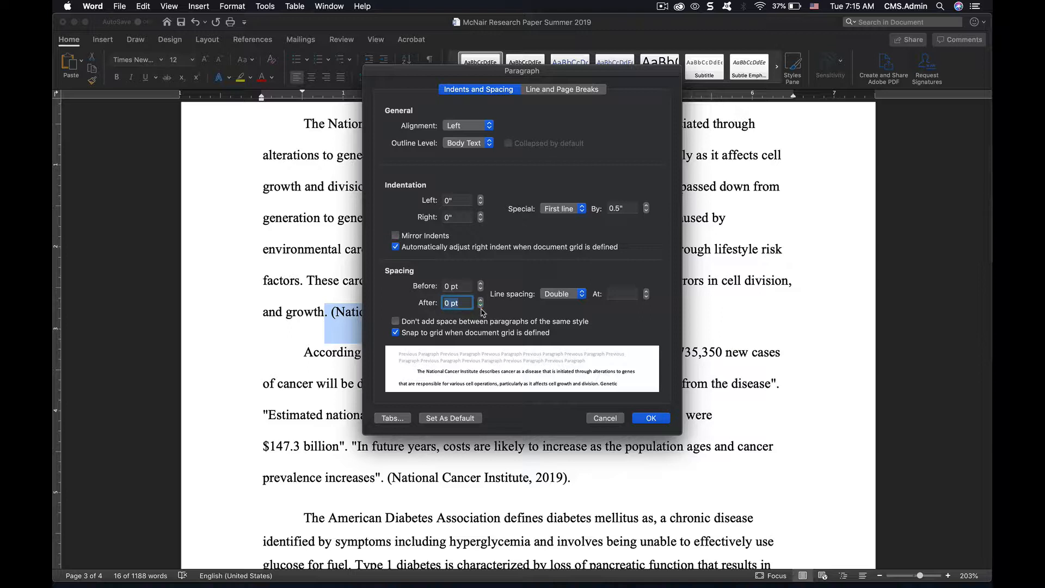
mouse_move(320, 324)
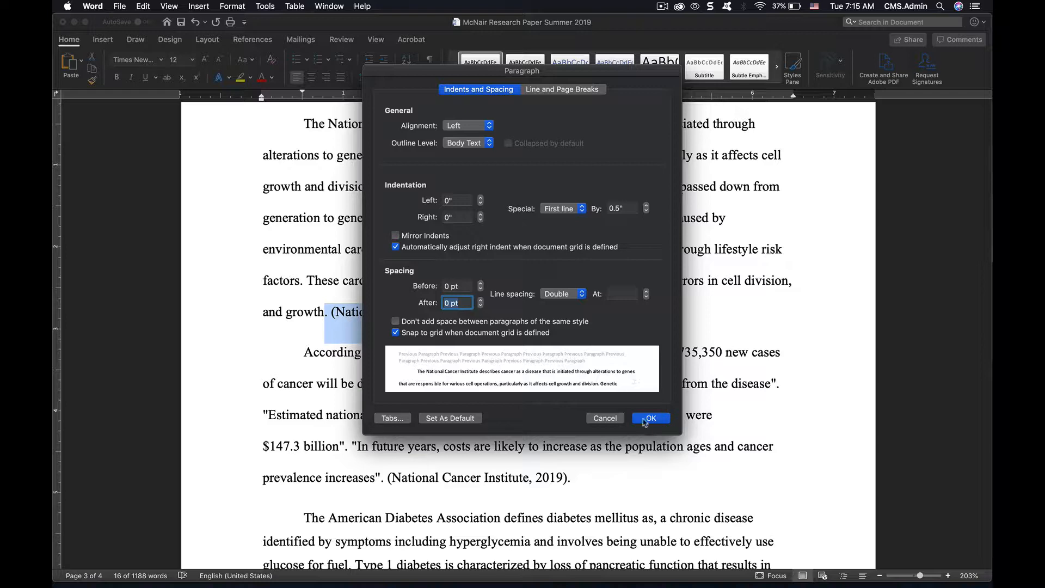
left_click(650, 418)
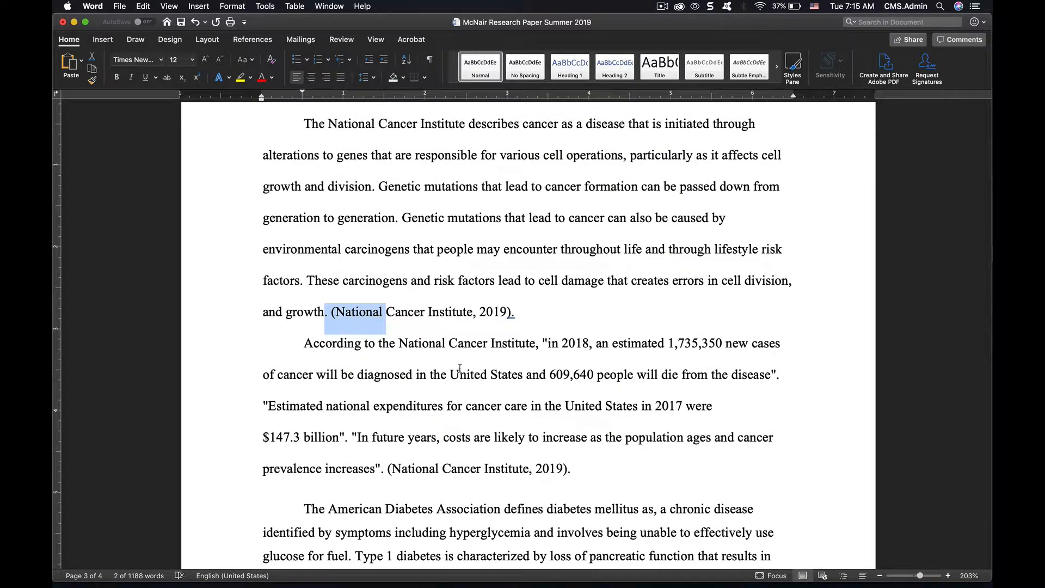
left_click(458, 374)
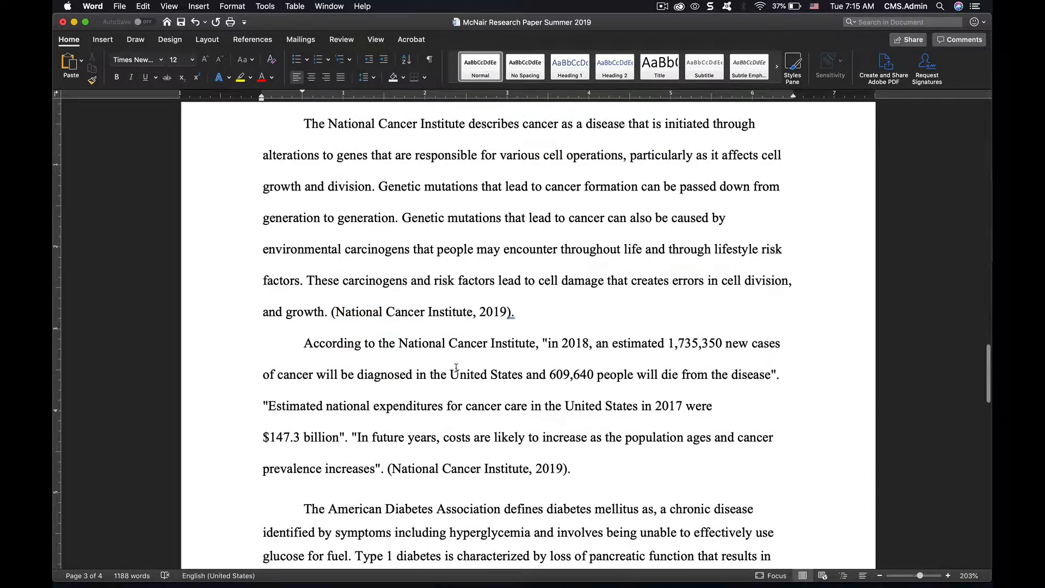
scroll("down", 3)
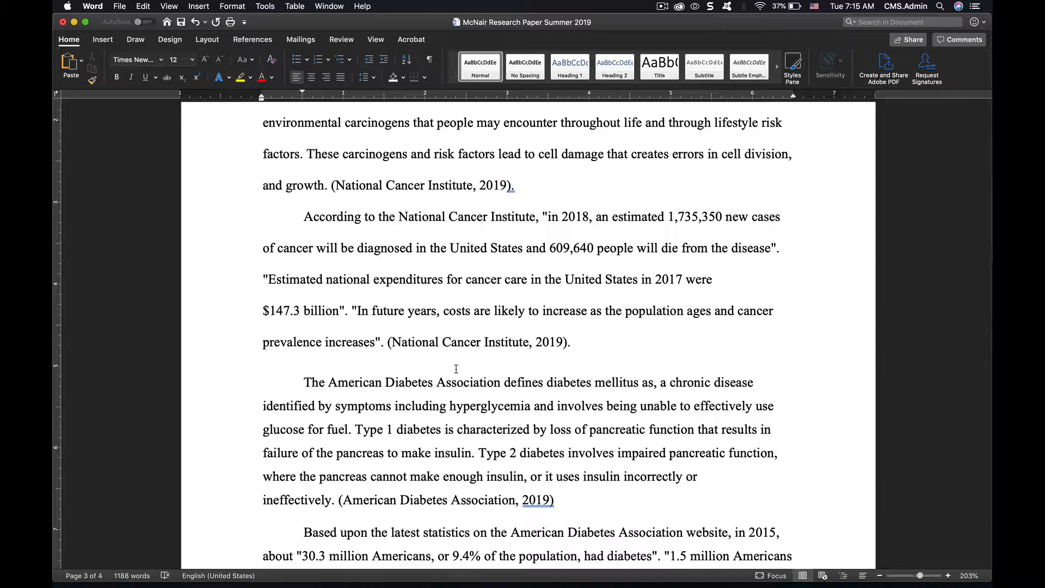
left_click(458, 248)
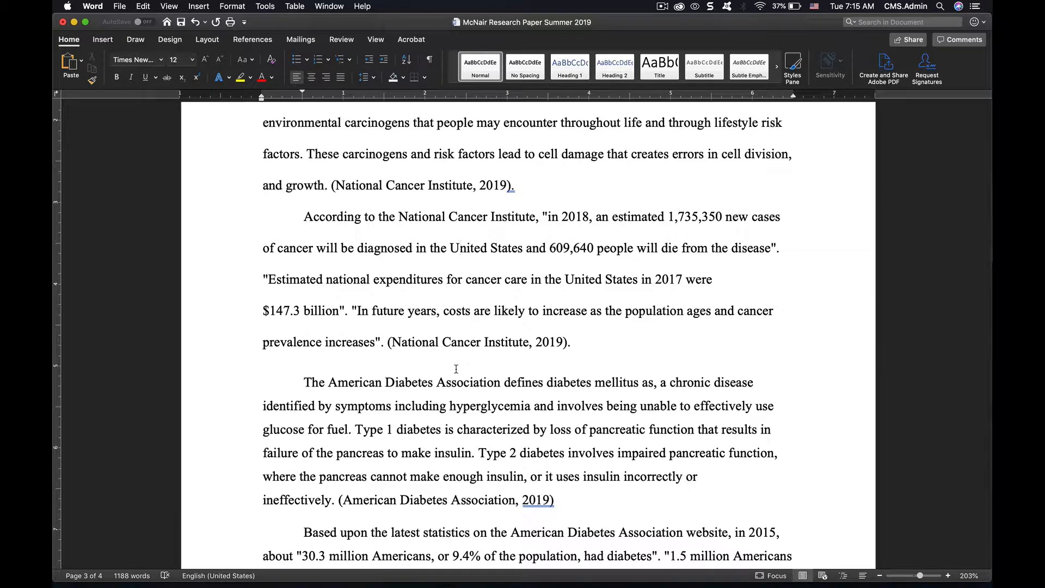
left_click(459, 248)
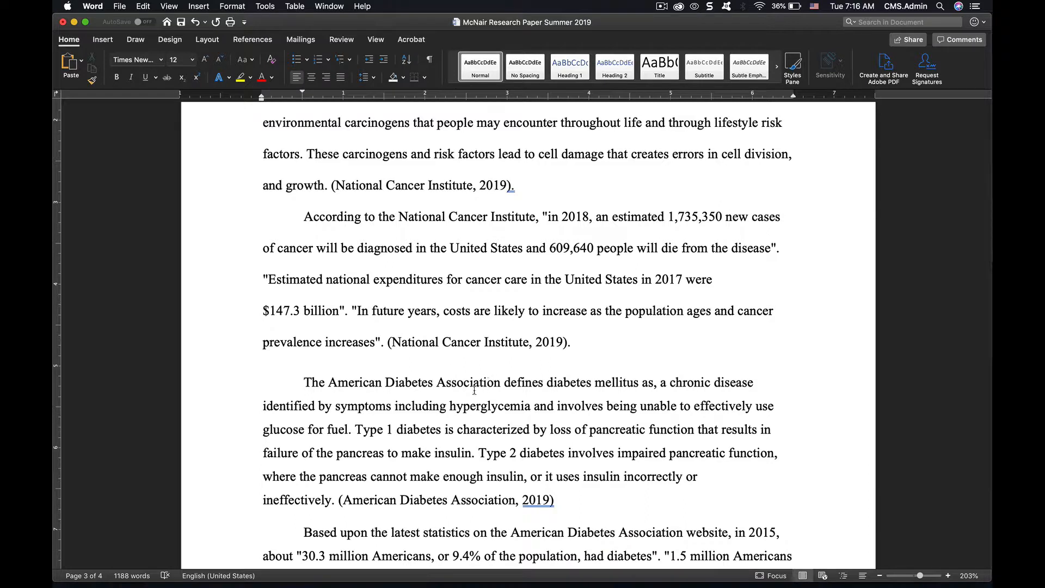
mouse_move(570, 157)
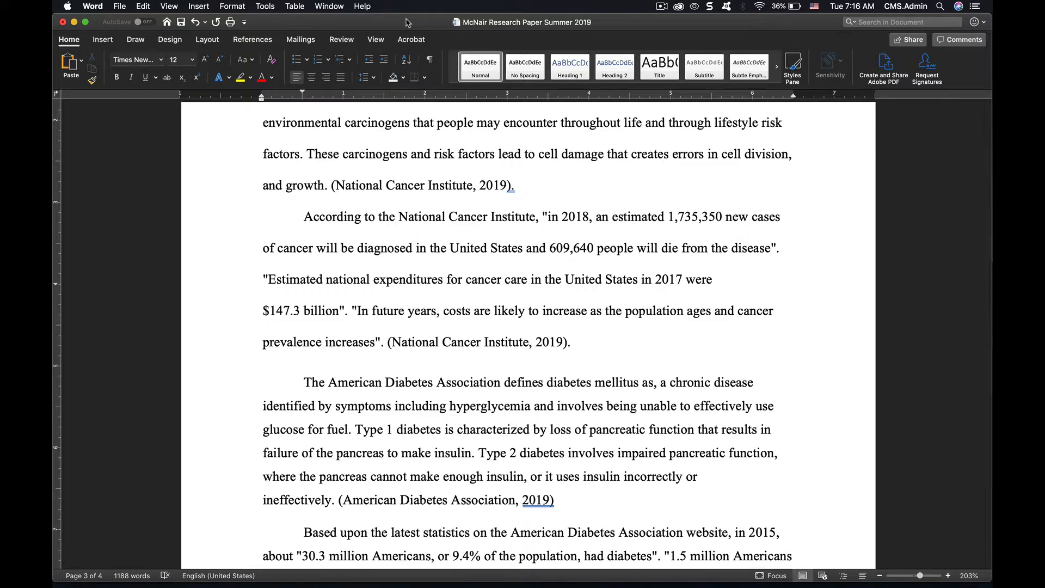
mouse_move(443, 105)
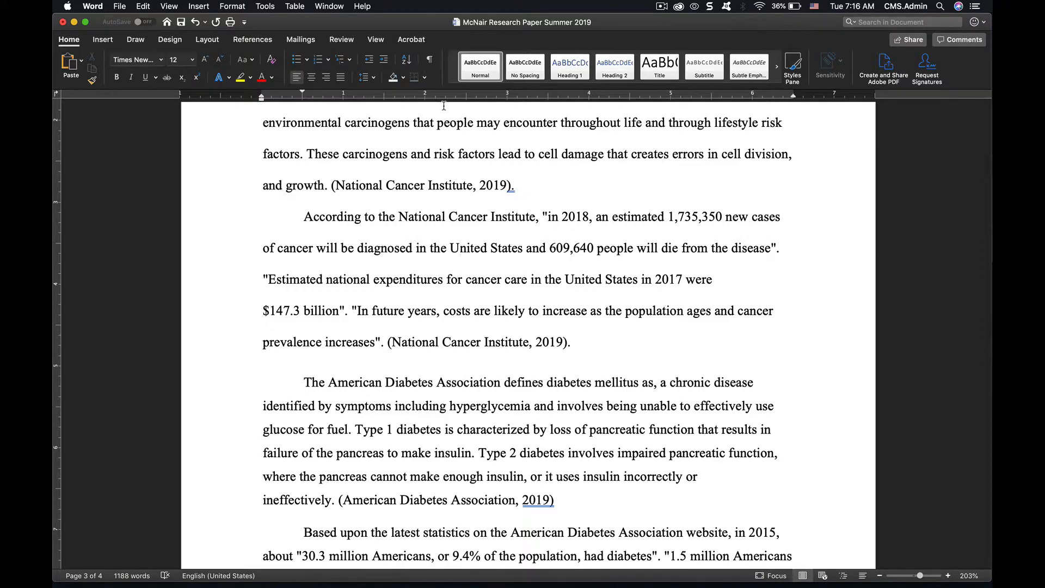